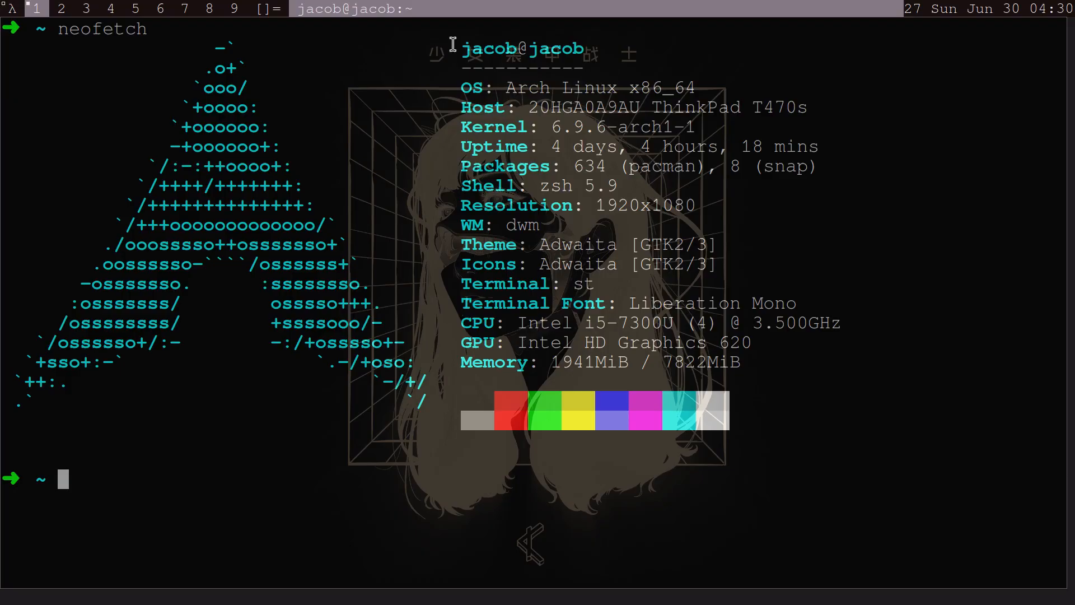
- List the home folder with ls, select the dwm entry, and begin typing cd dwm
text(ls)
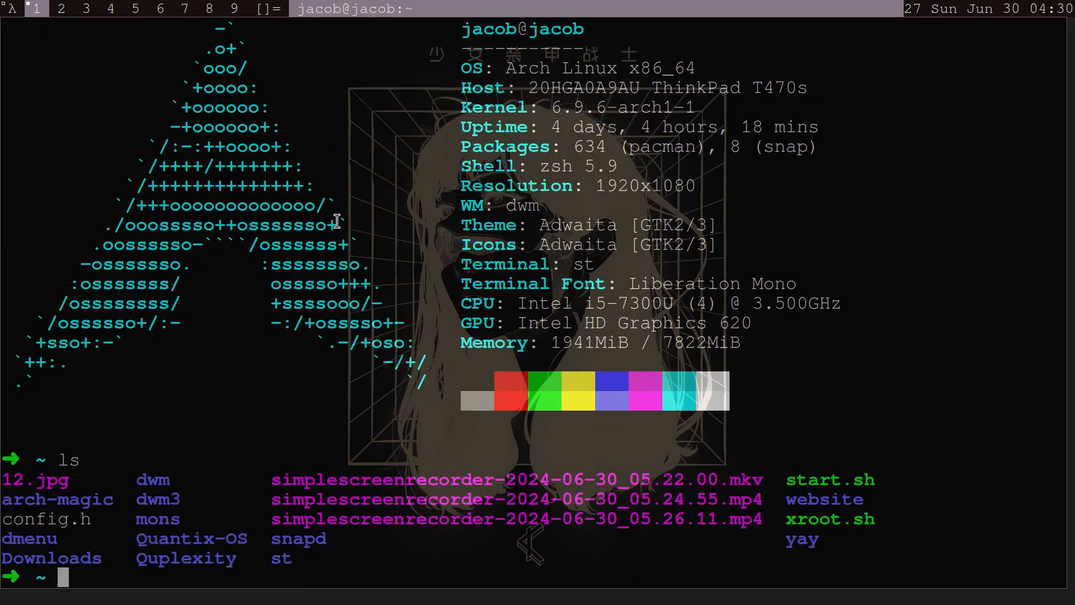
double_click(152, 479)
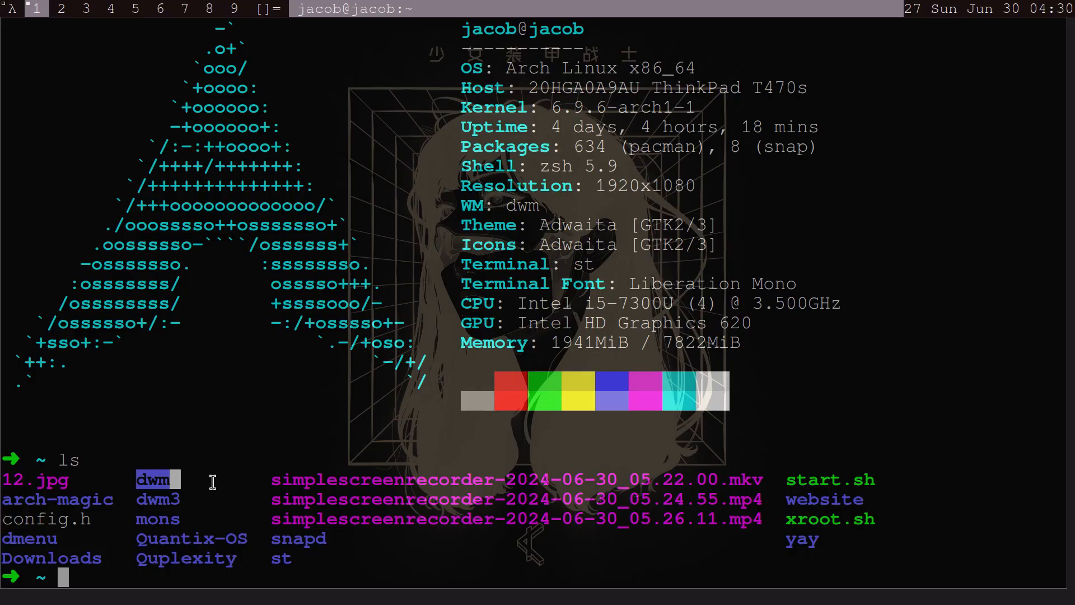
text(cd)
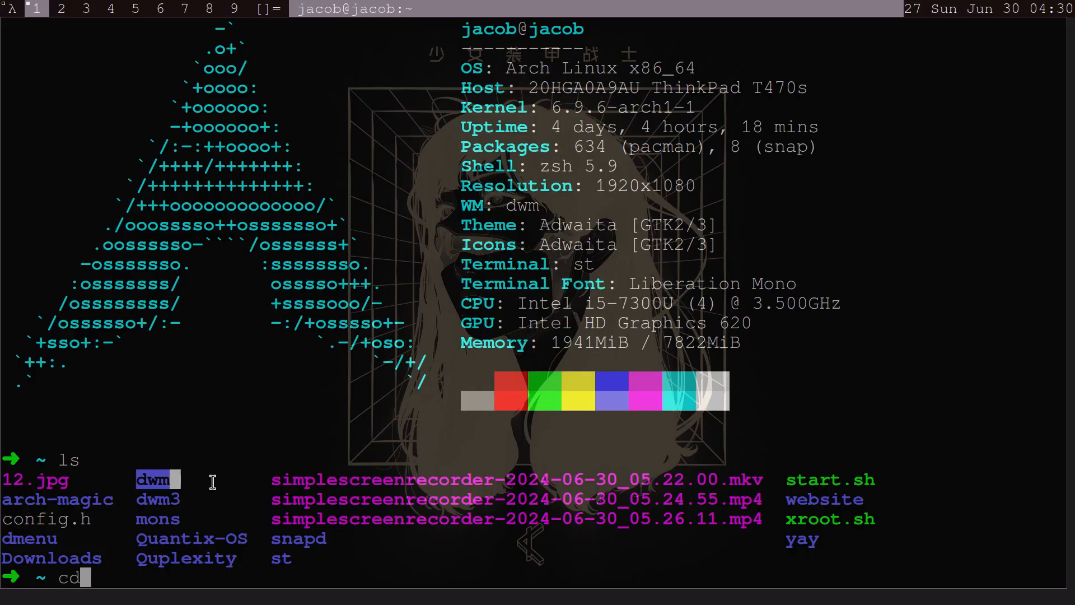
text(dw)
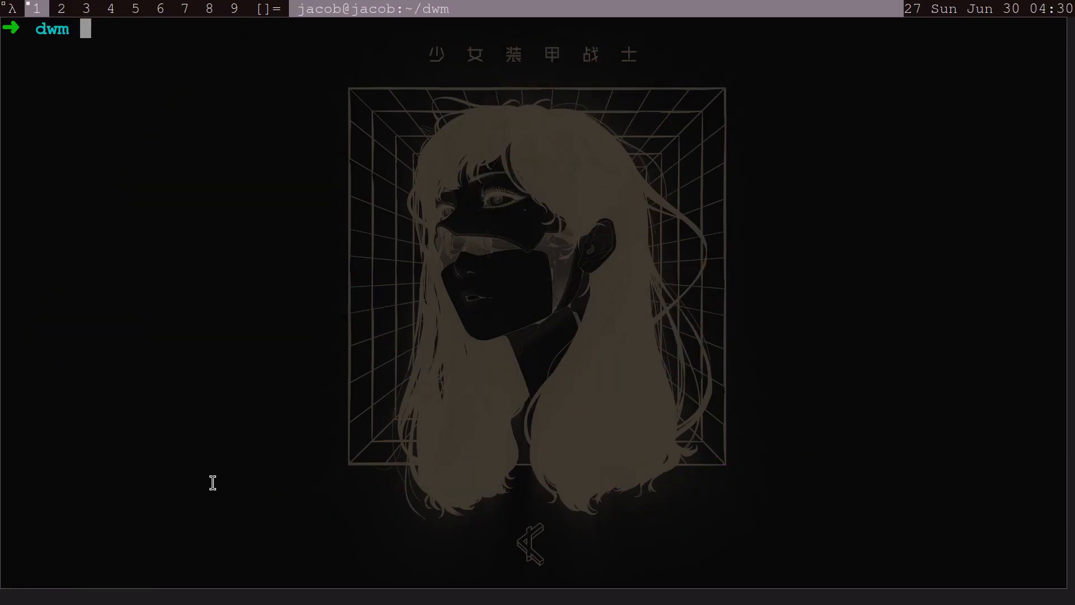
mouse_move(141, 128)
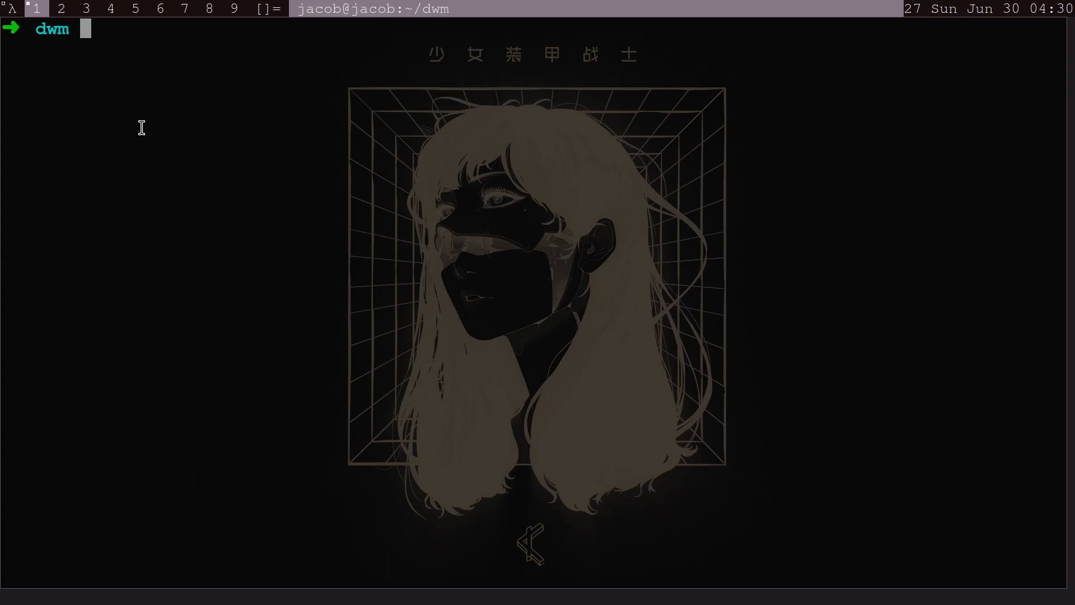
- List the dwm folder's files, then open config.h in Neovim using sudo nvim
text(ls)
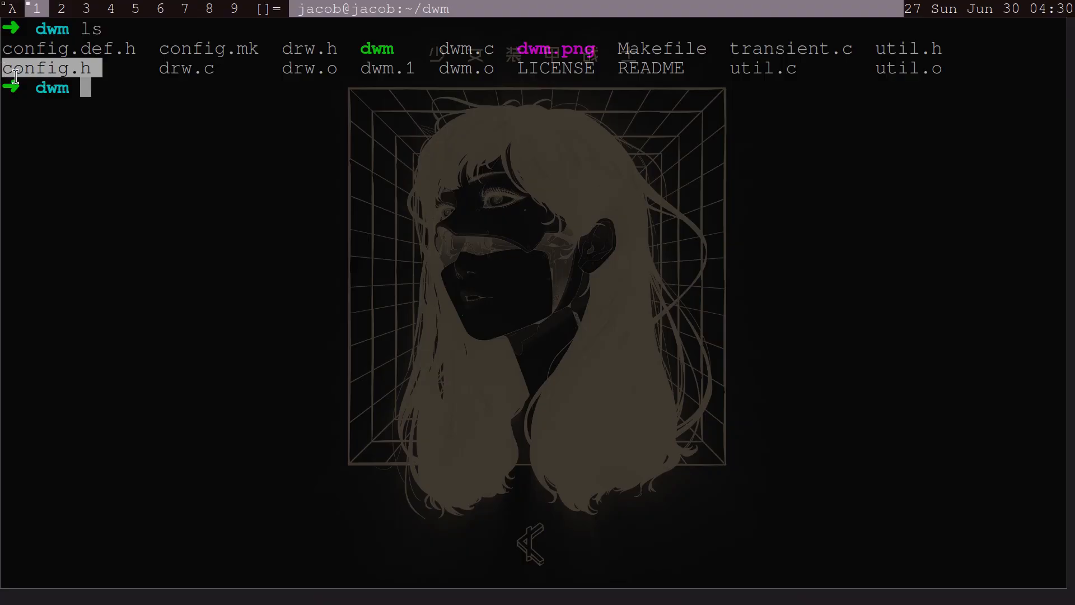
mouse_move(131, 113)
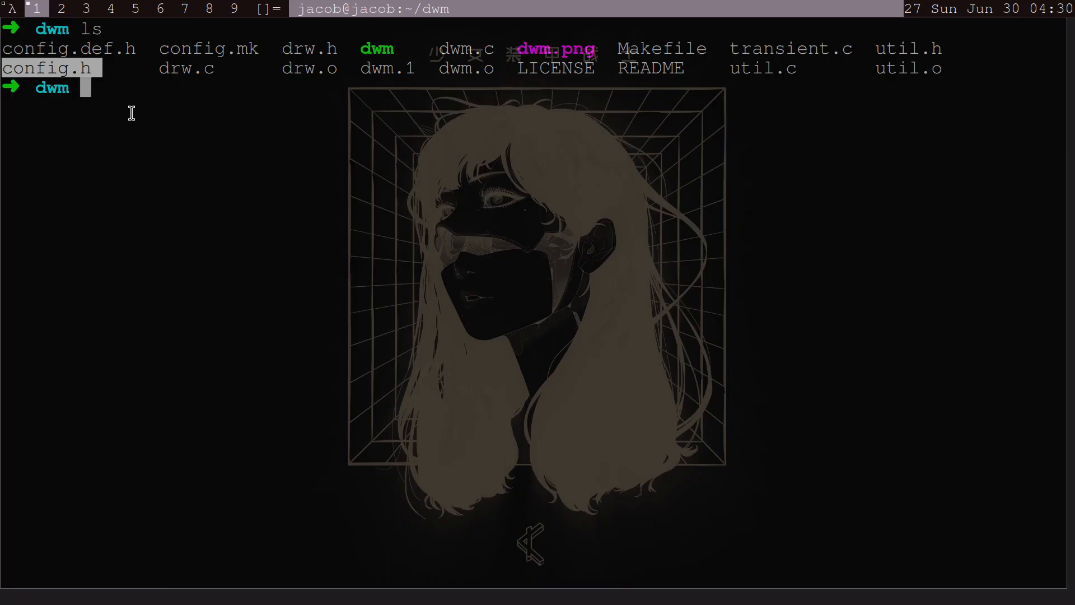
text(sudo)
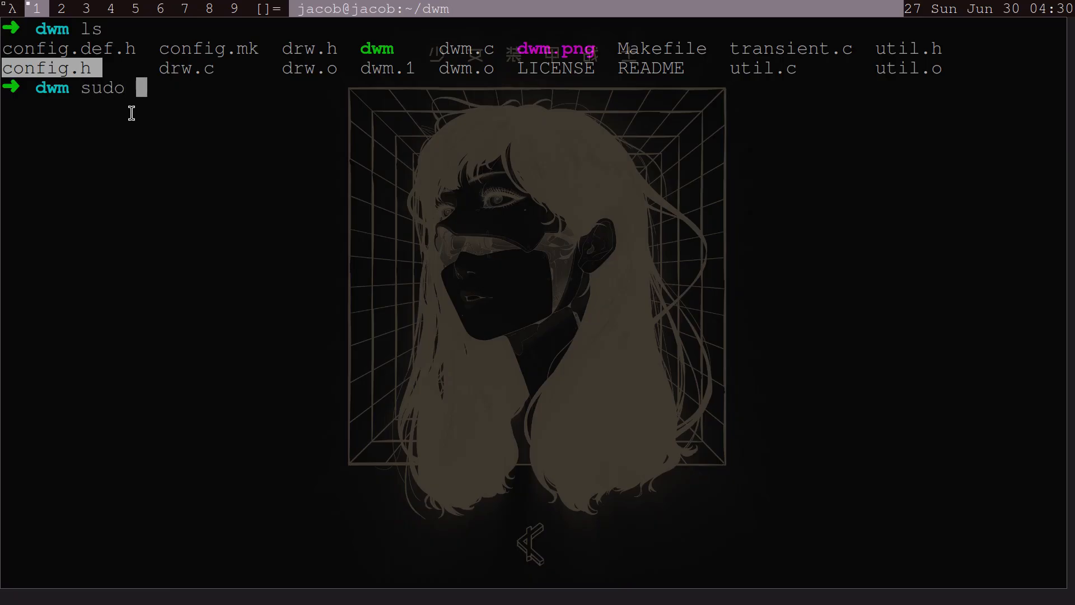
text(nvim)
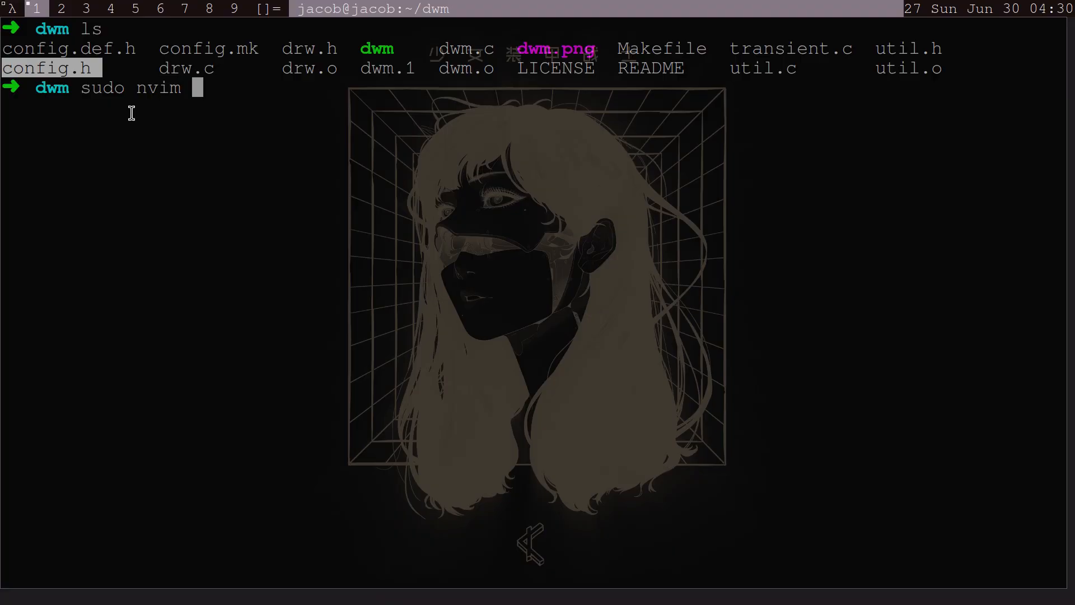
text(c)
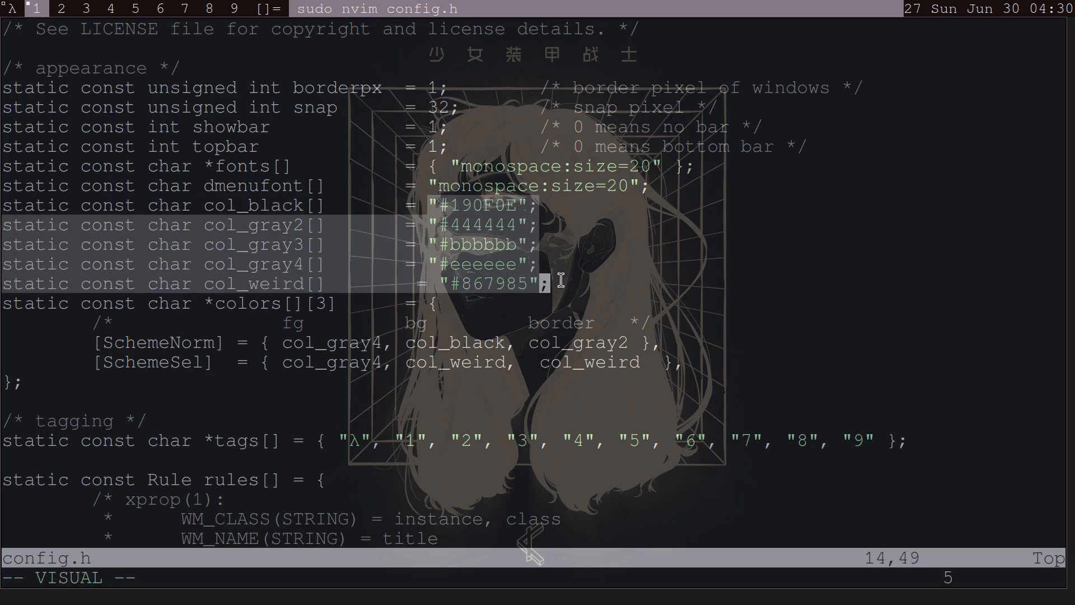
key(Escape)
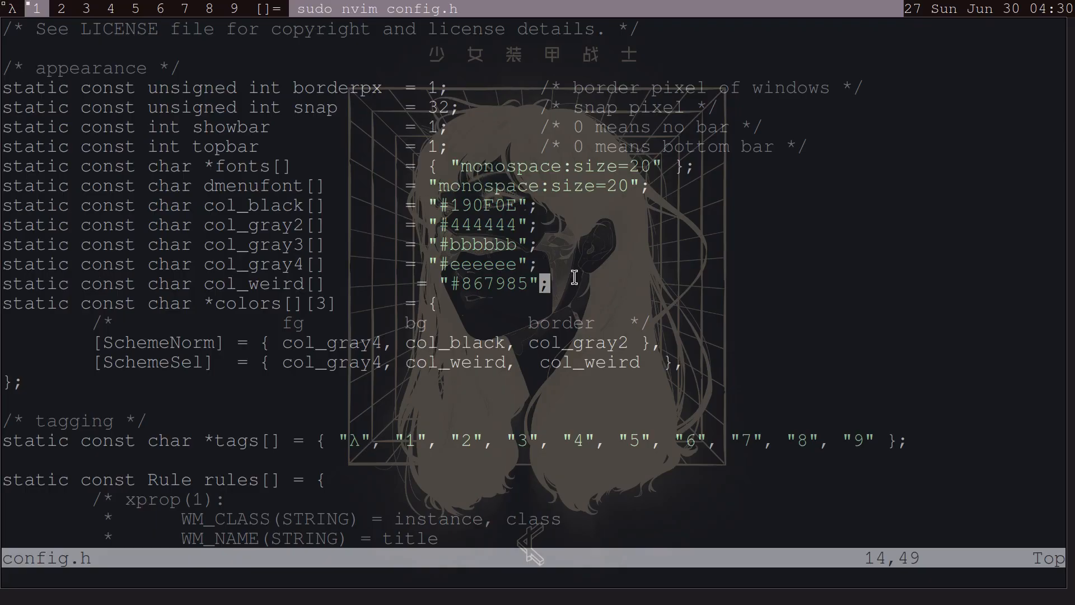
key(v)
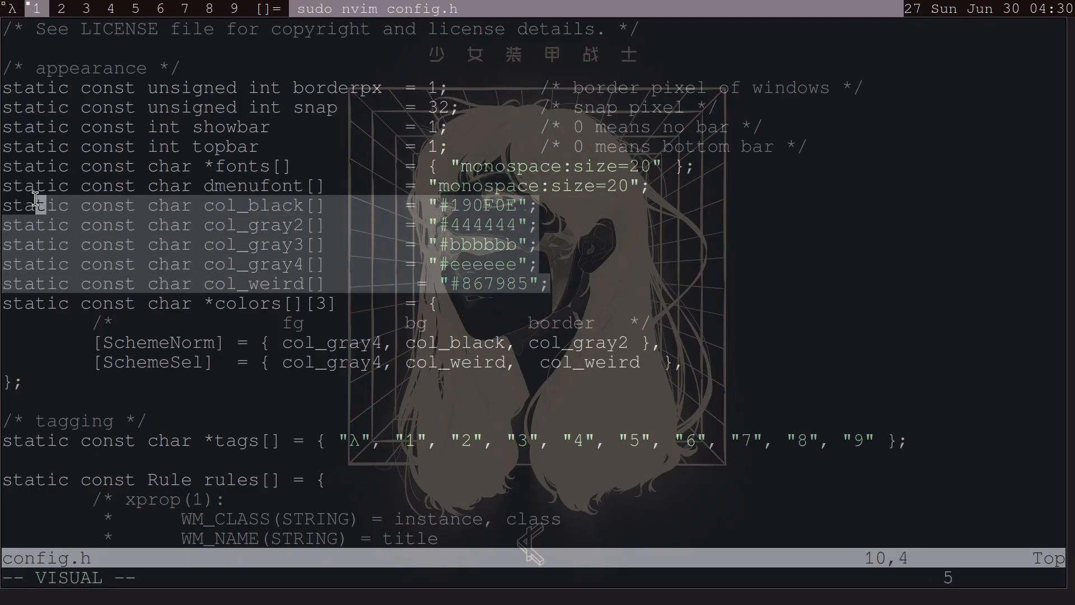
key(k)
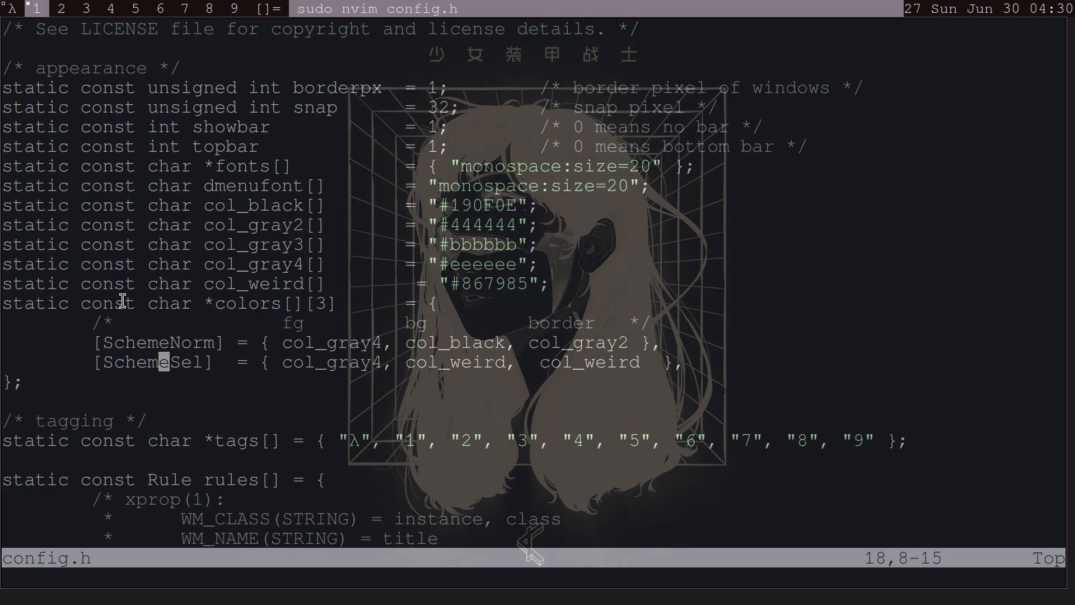
key(v)
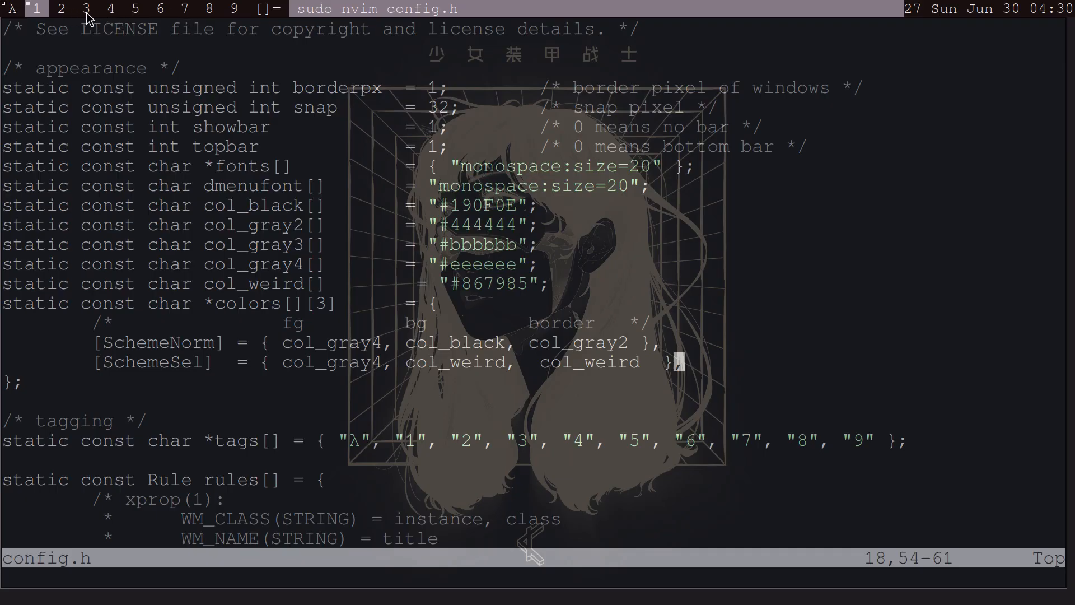
mouse_move(248, 36)
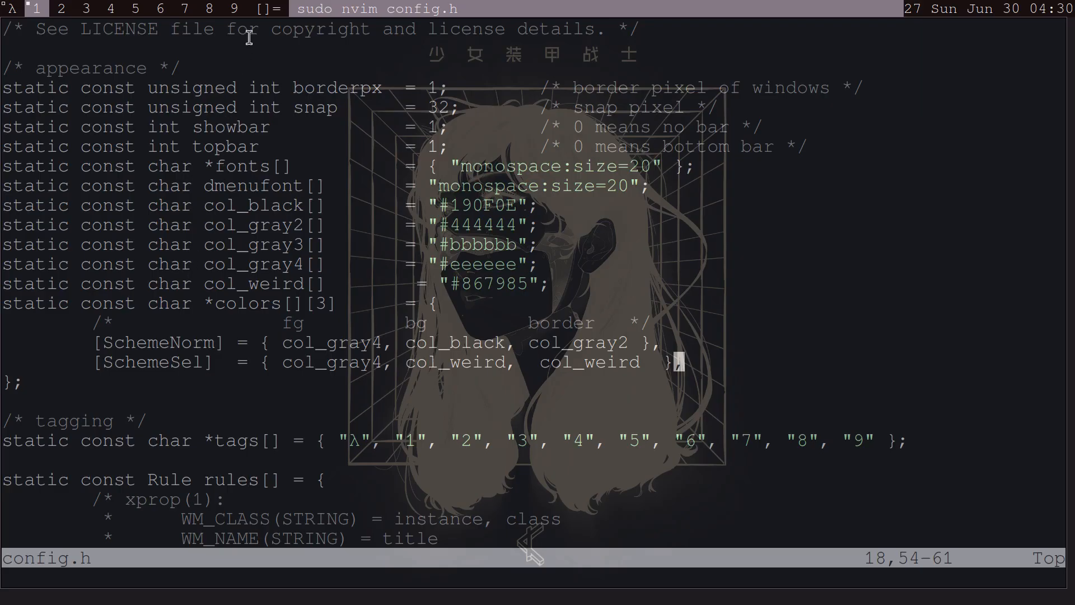
mouse_move(242, 387)
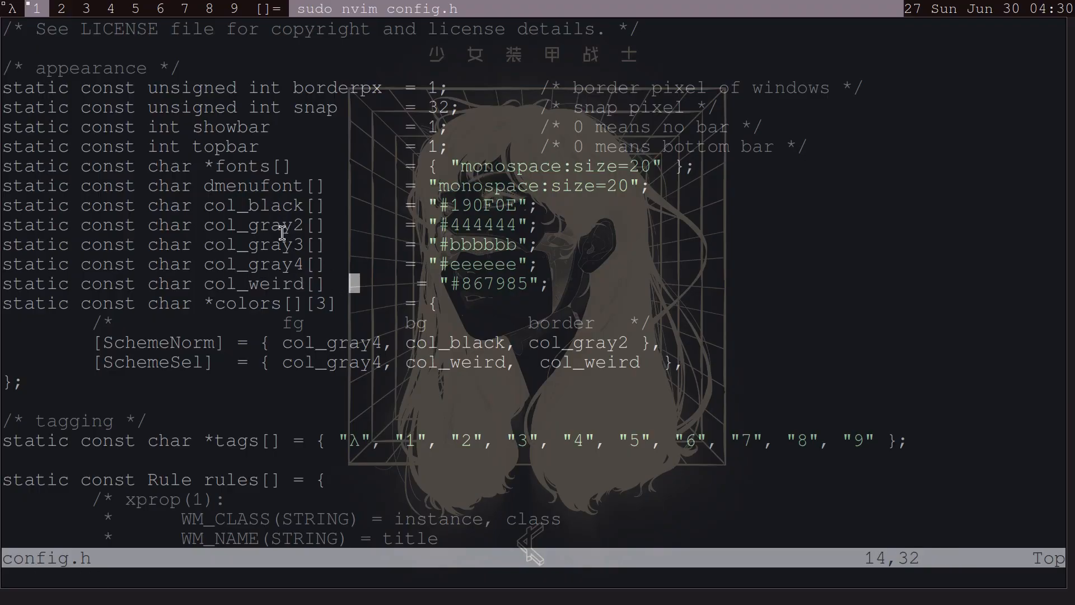
mouse_move(220, 284)
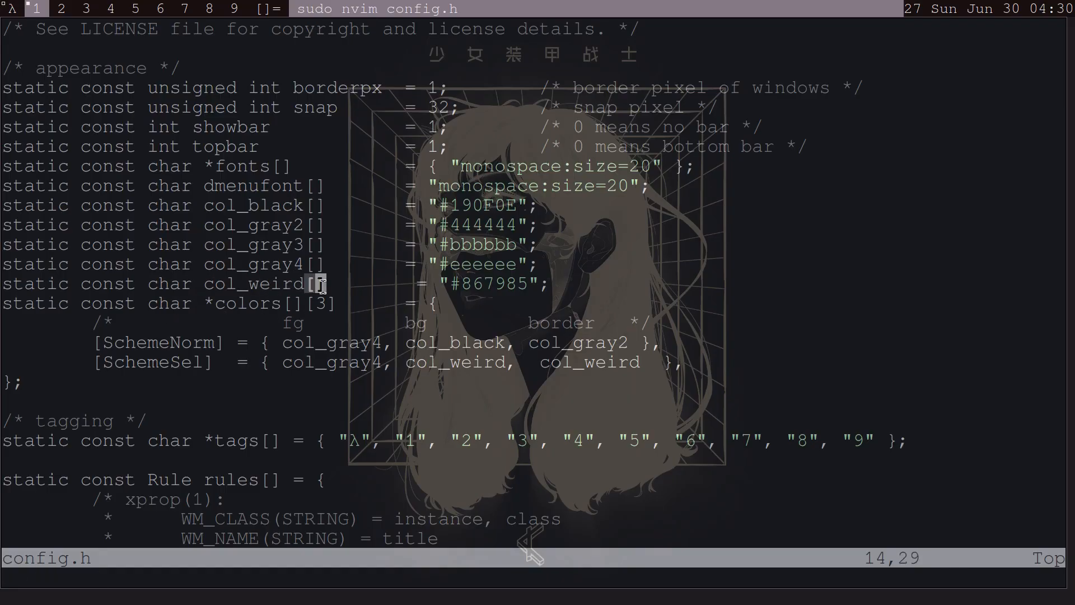
key(b)
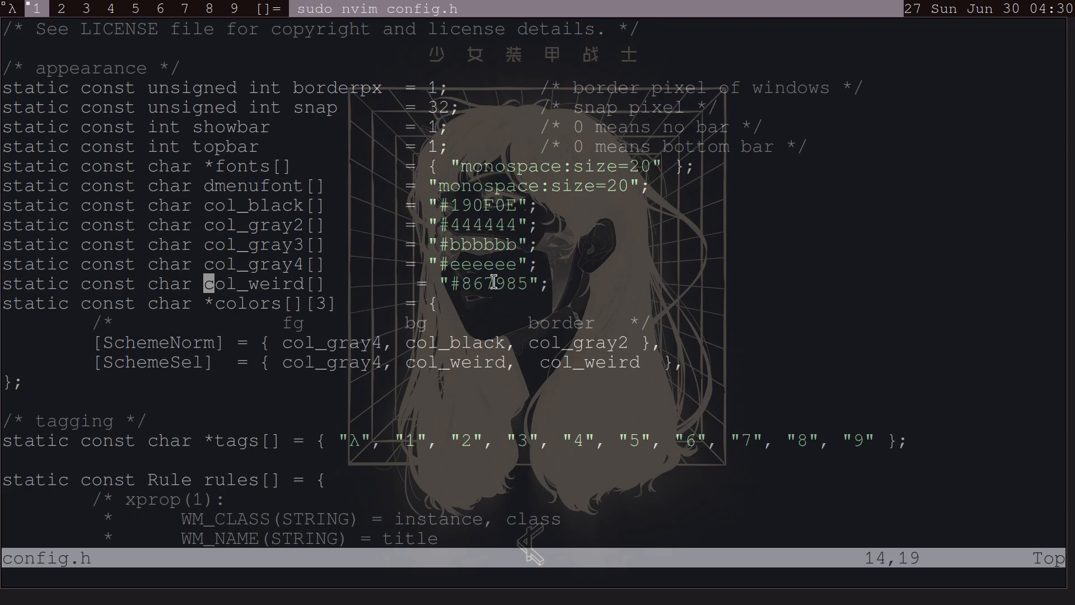
key(v)
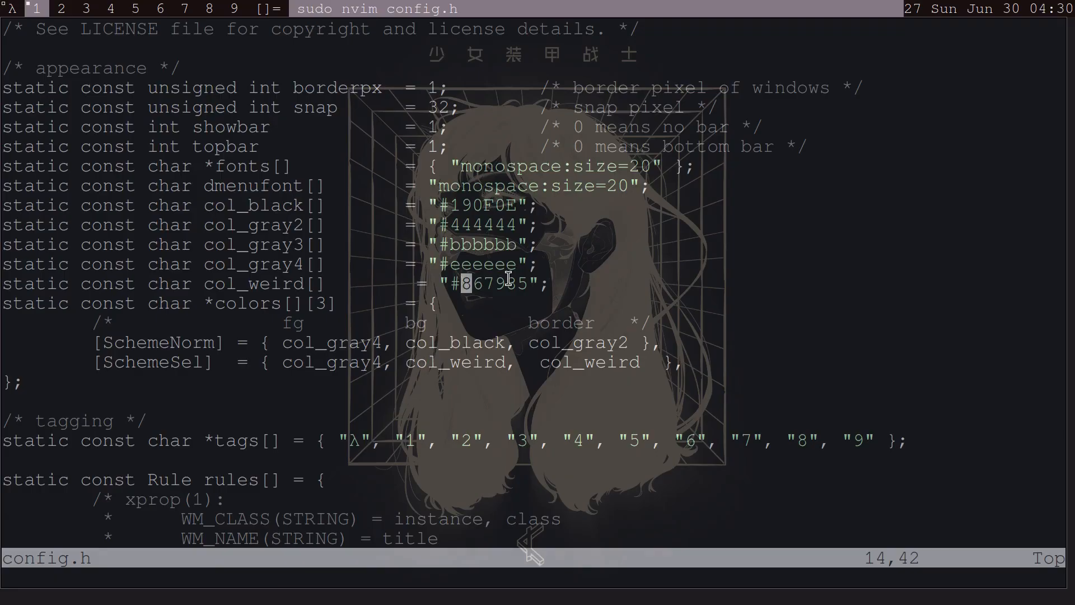
key(i)
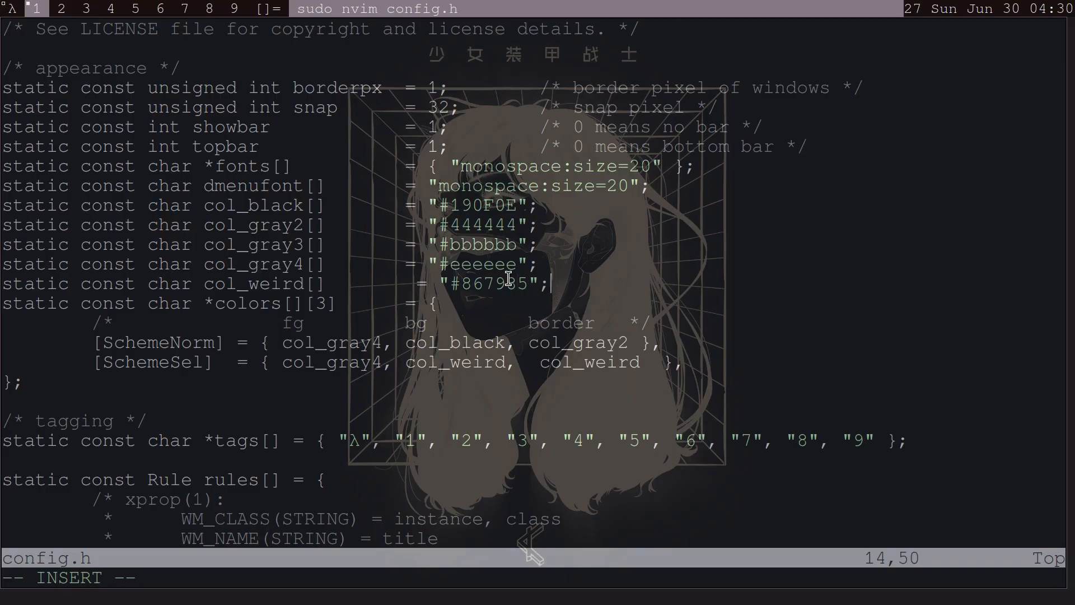
mouse_move(331, 357)
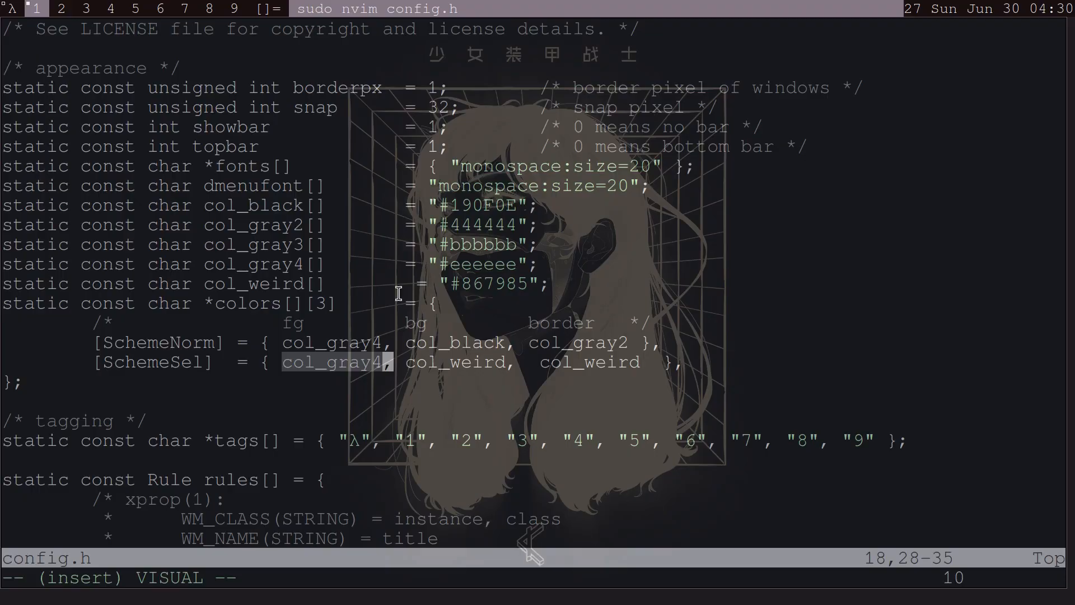
mouse_move(283, 323)
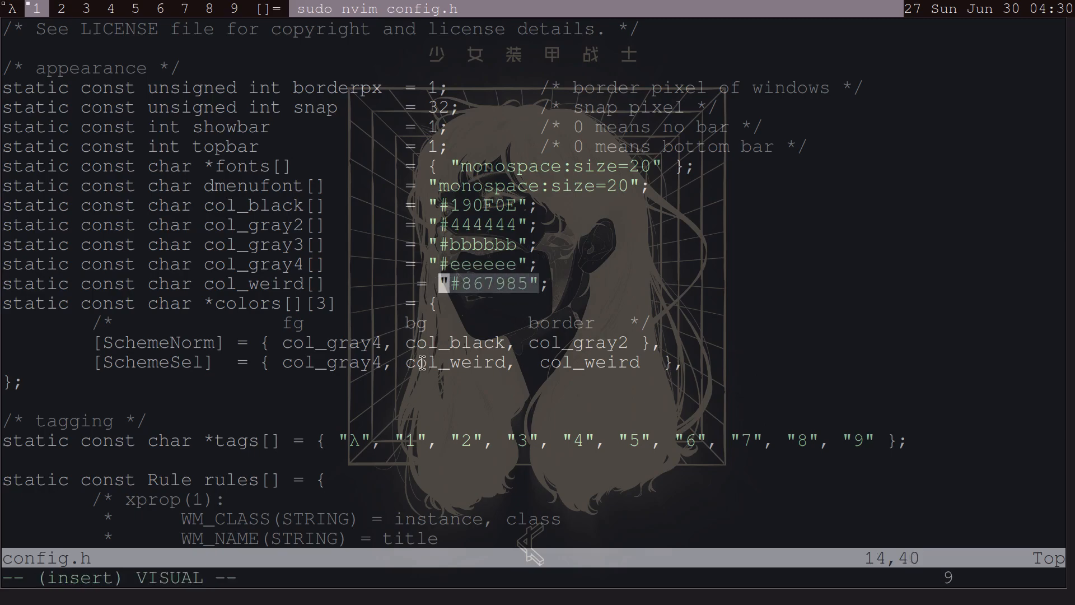
mouse_move(461, 21)
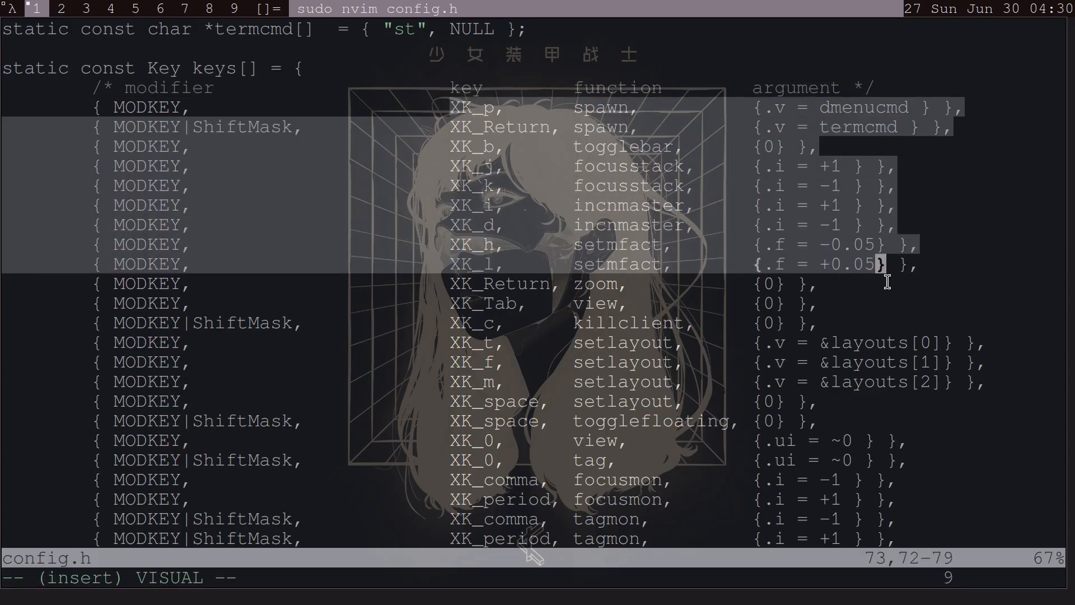
scroll(down, 3)
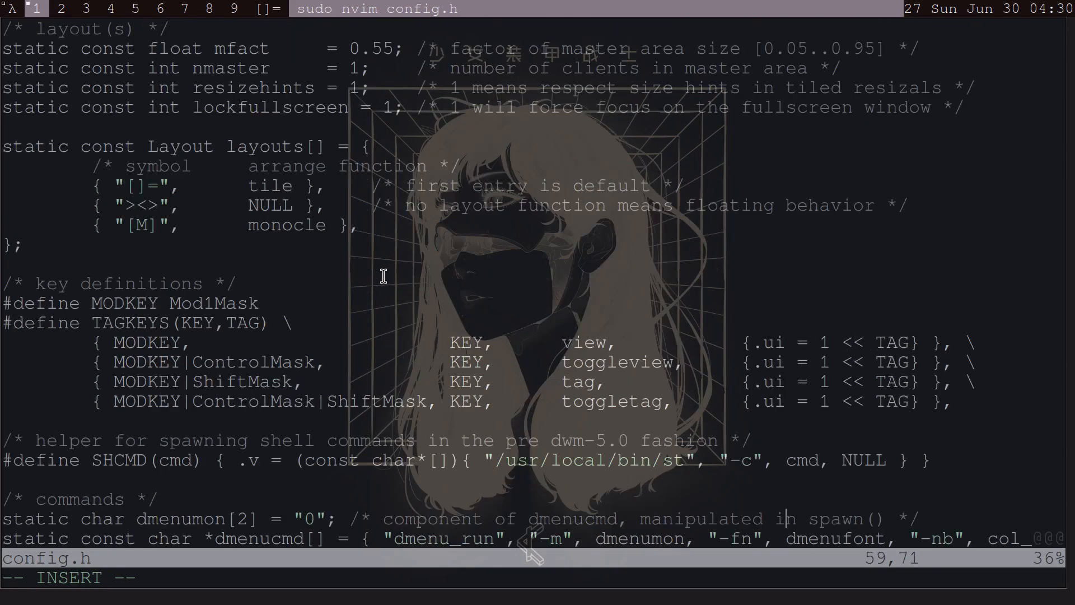
scroll(down, 3)
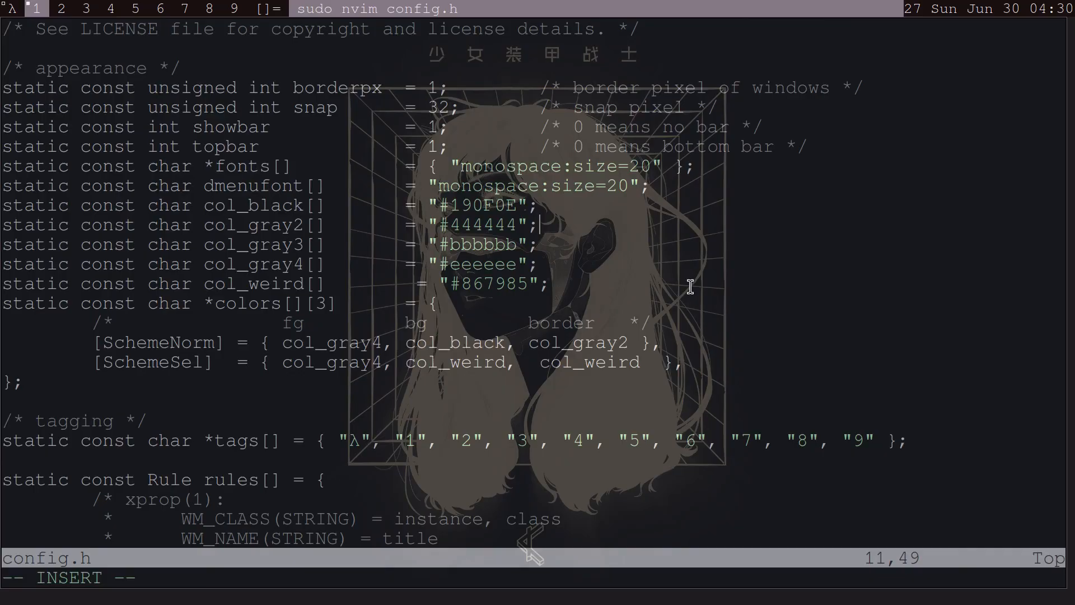
- Write config.h and exit Neovim with :wq
text(:wq)
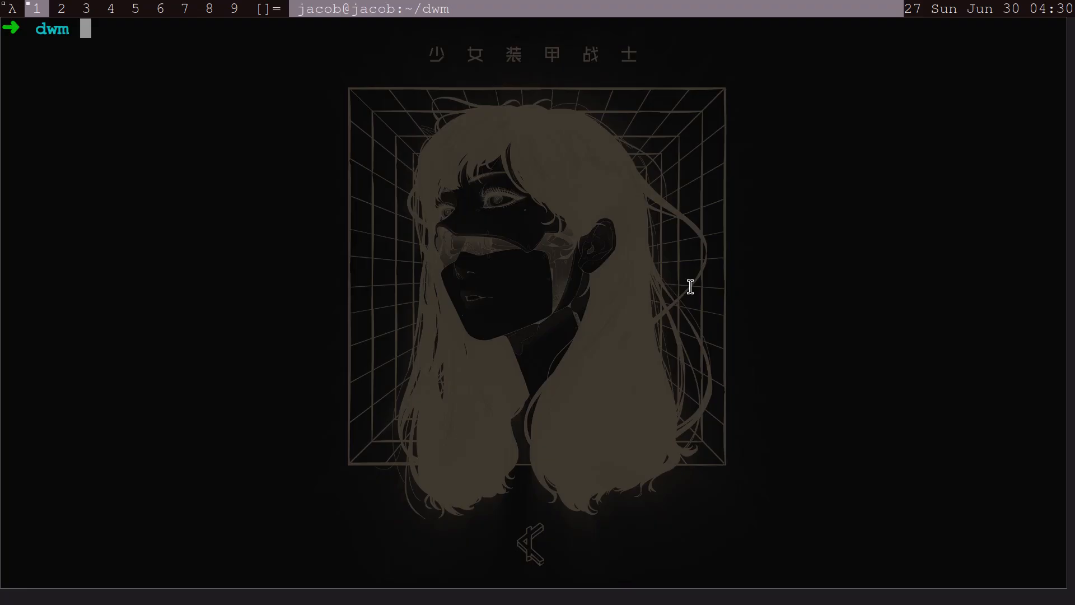
- Enter the command 'sudo make clean install' at the dwm prompt, not yet run
text(sudo)
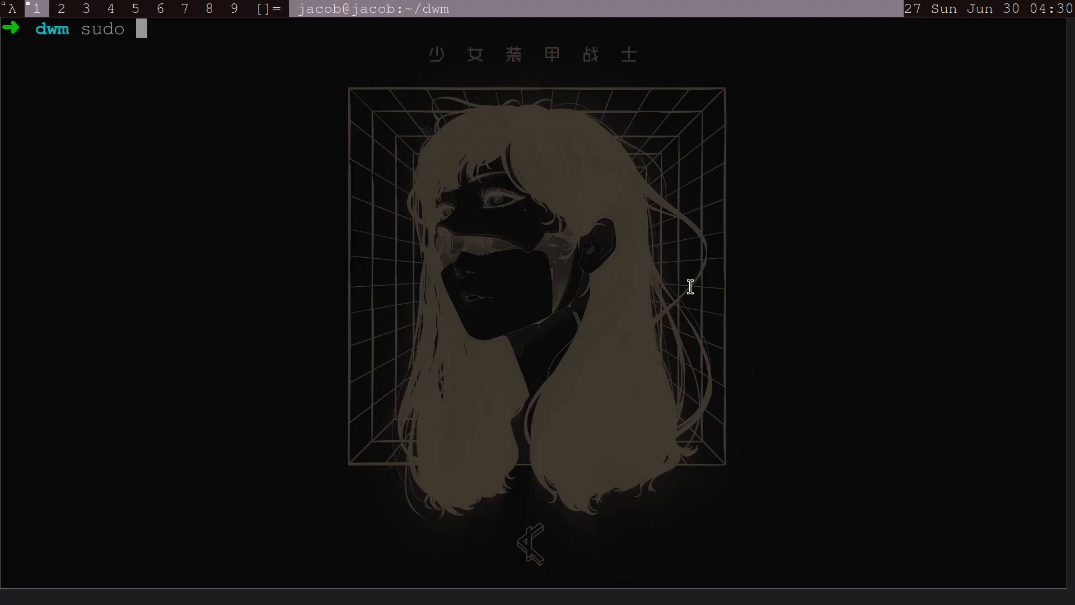
text(make c)
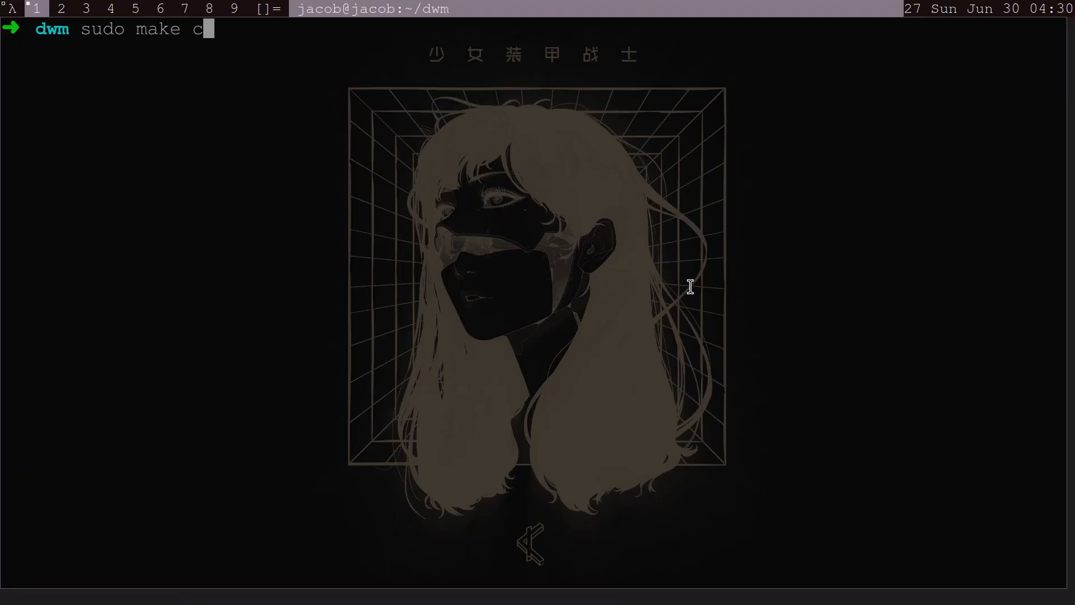
text(lean)
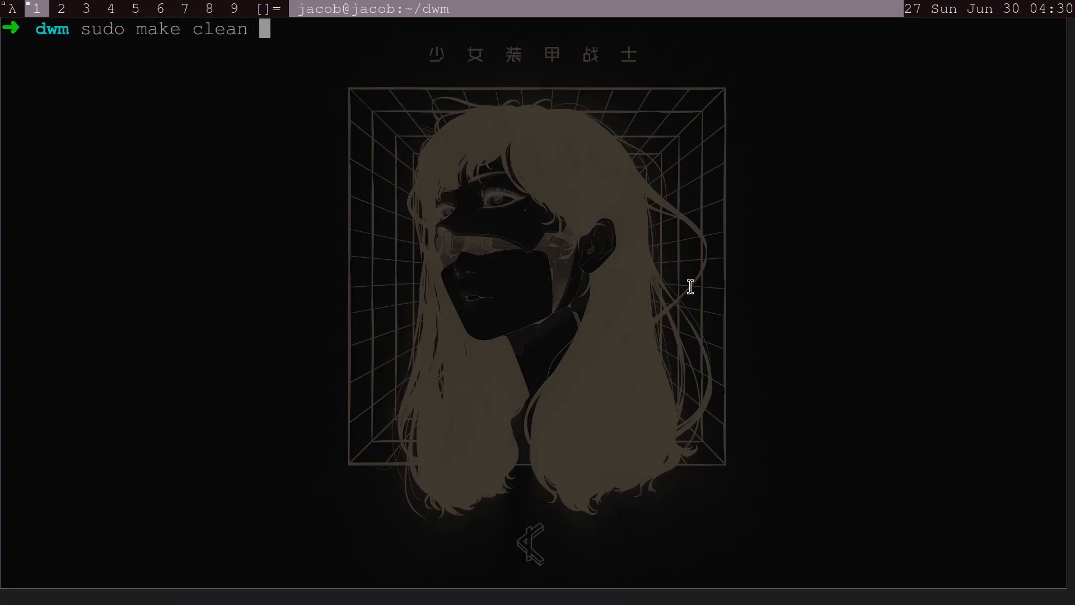
text(install)
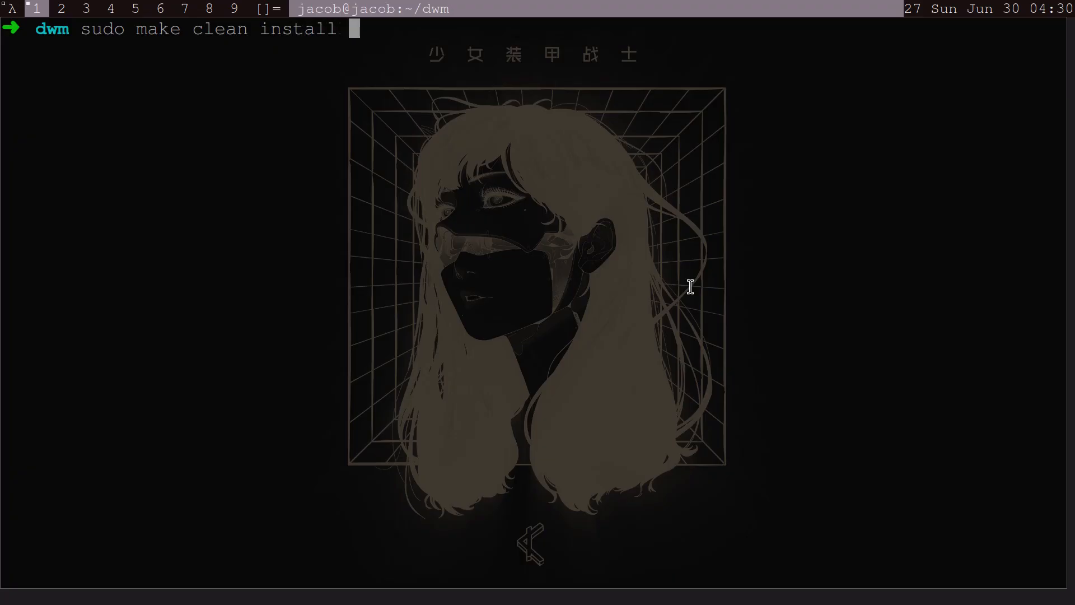